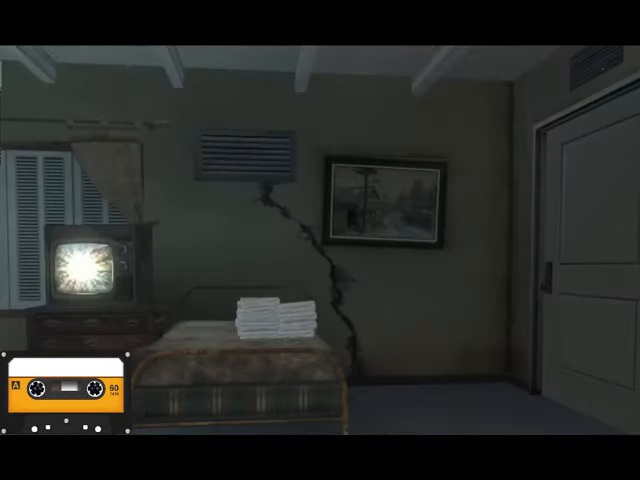
pyautogui.hscroll(-3)
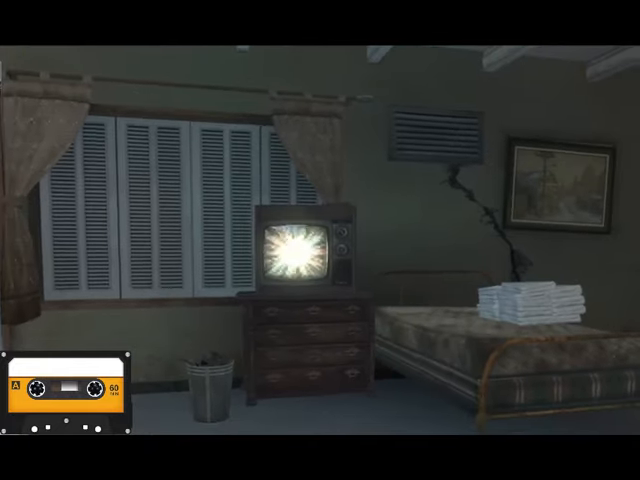